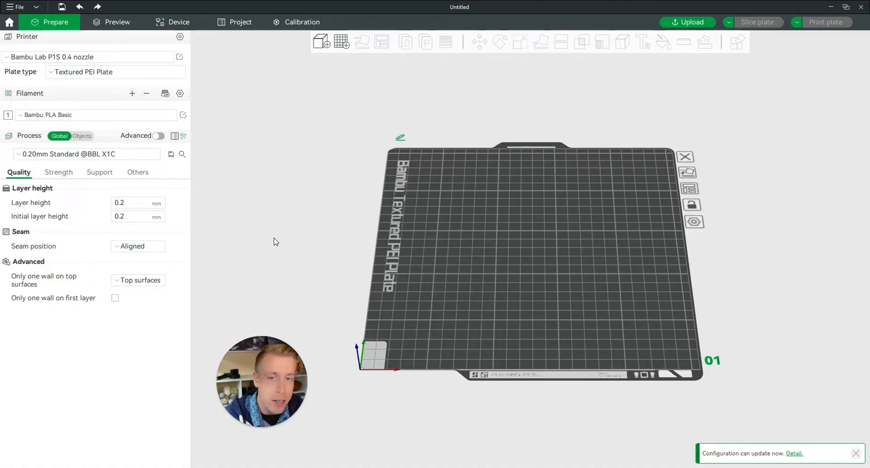
mouse_move(359, 136)
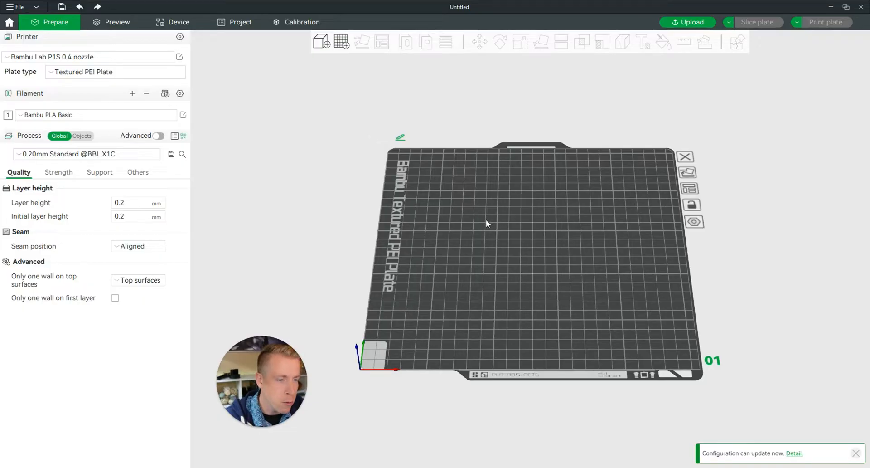
- Add a cylinder primitive to the plate, scale it to 76.8 mm, and orbit around it
right_click(487, 223)
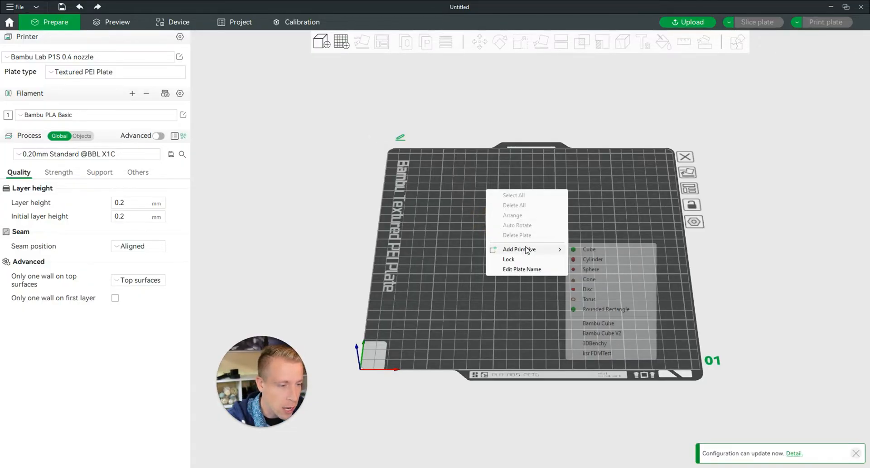
left_click(593, 260)
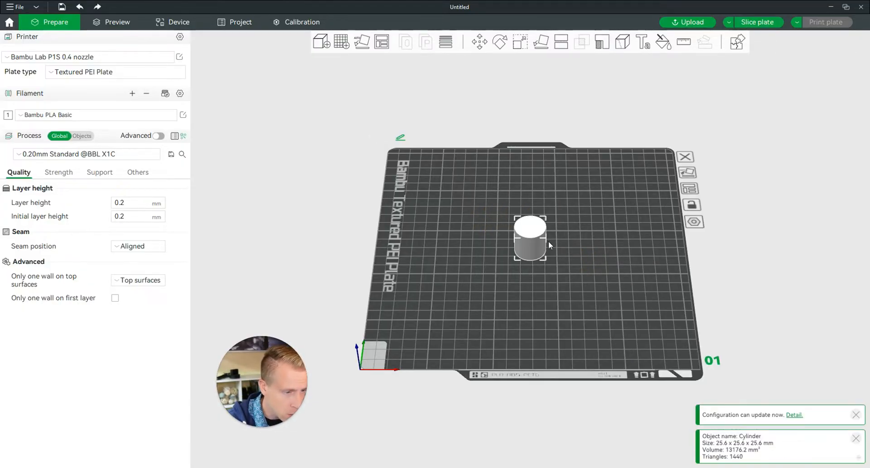
left_click(520, 42)
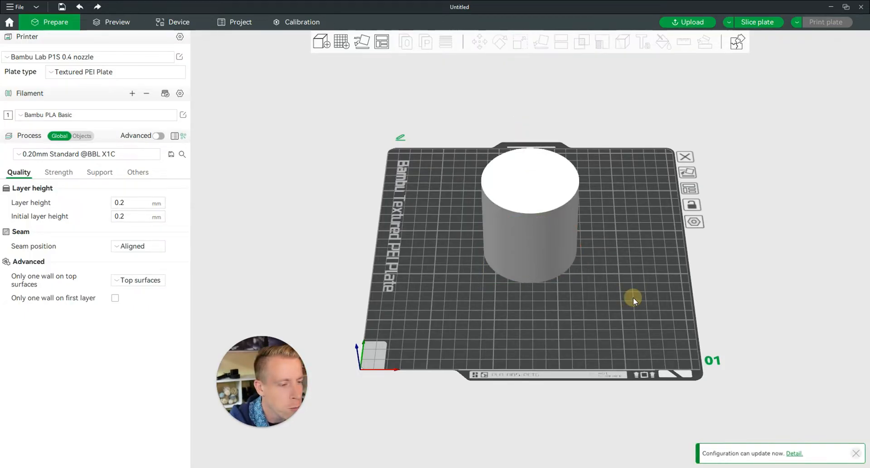
left_click_drag(633, 300, 494, 280)
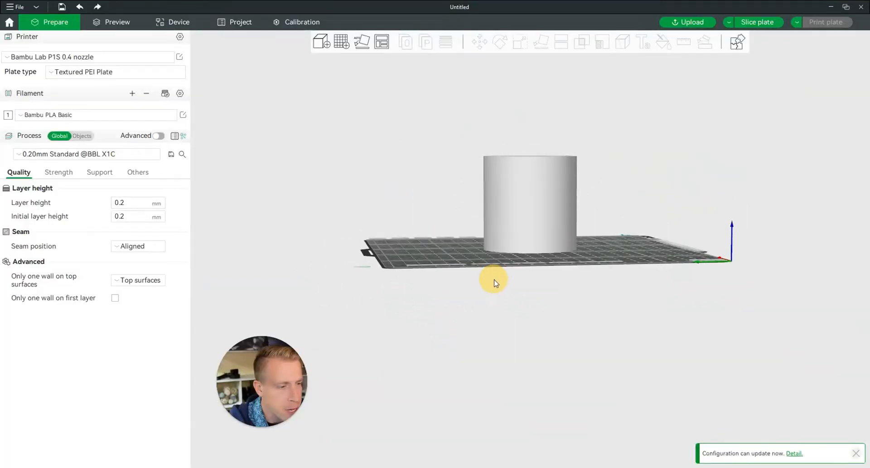
left_click_drag(494, 280, 547, 212)
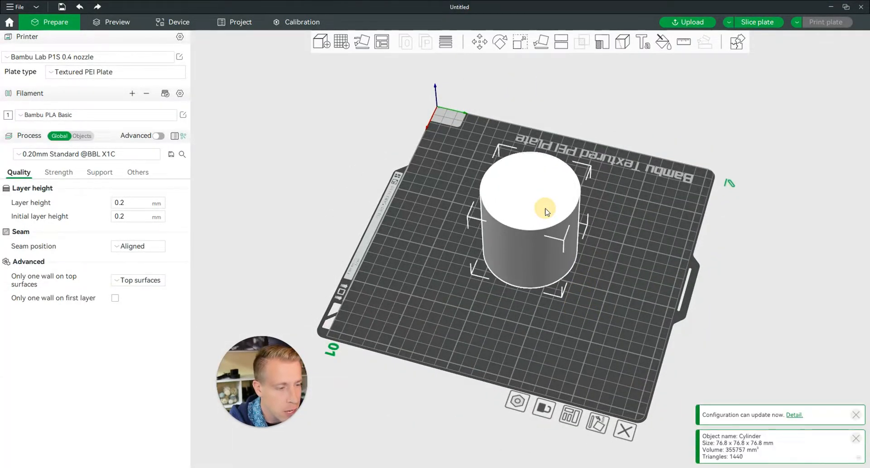
- Attach a cube modifier to the cylinder and accept the per-object settings notice
right_click(547, 212)
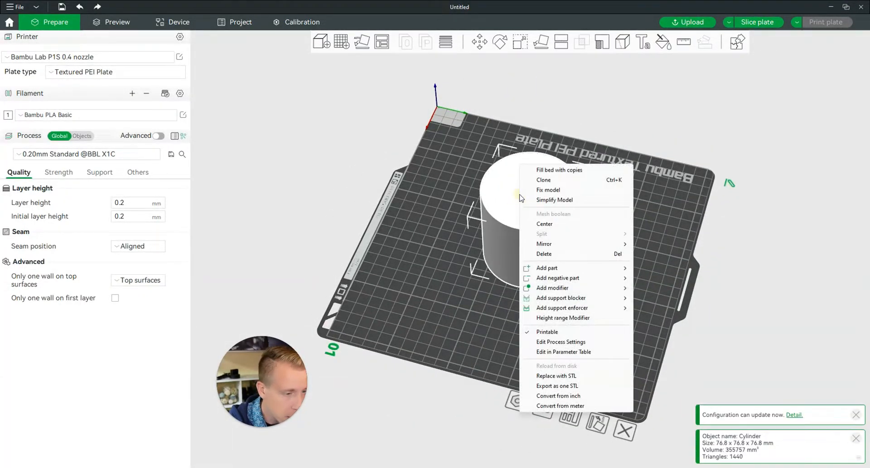
mouse_move(553, 287)
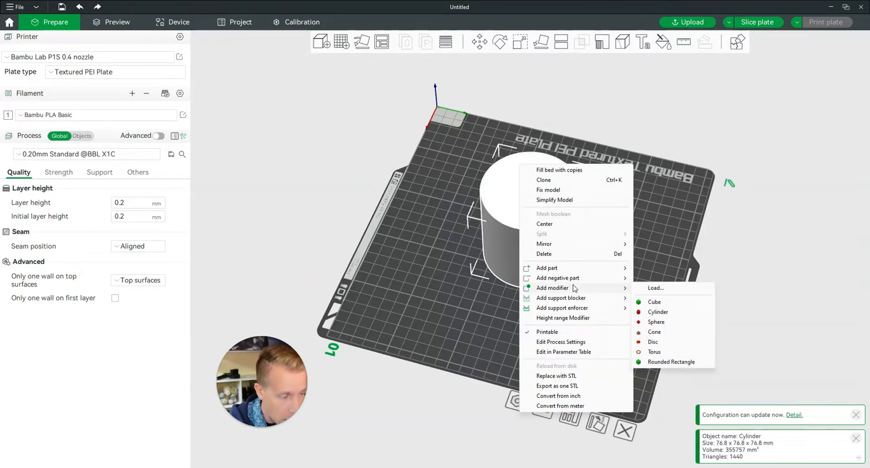
left_click(654, 302)
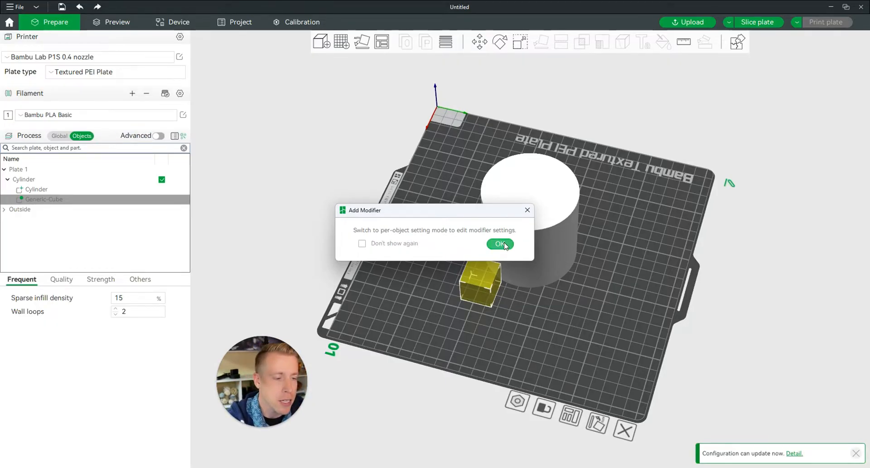
left_click(499, 245)
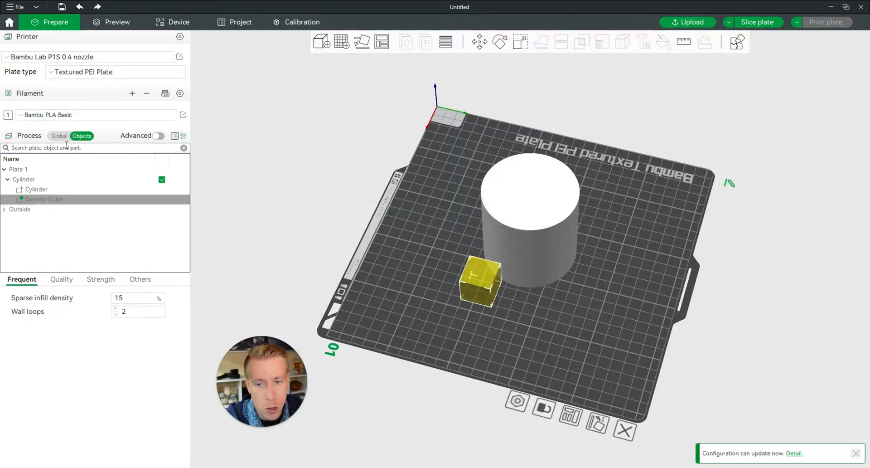
- Toggle Process between Global and Objects, then drag the Generic-Cube modifier beside the cylinder
left_click(59, 136)
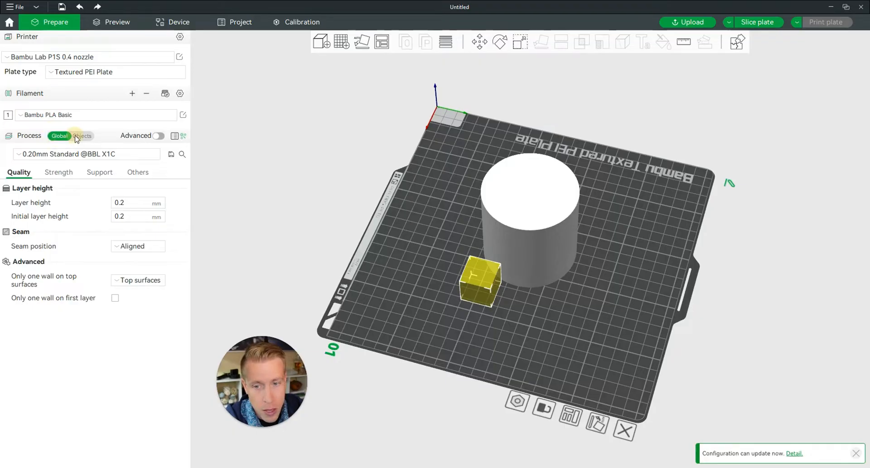
left_click(82, 136)
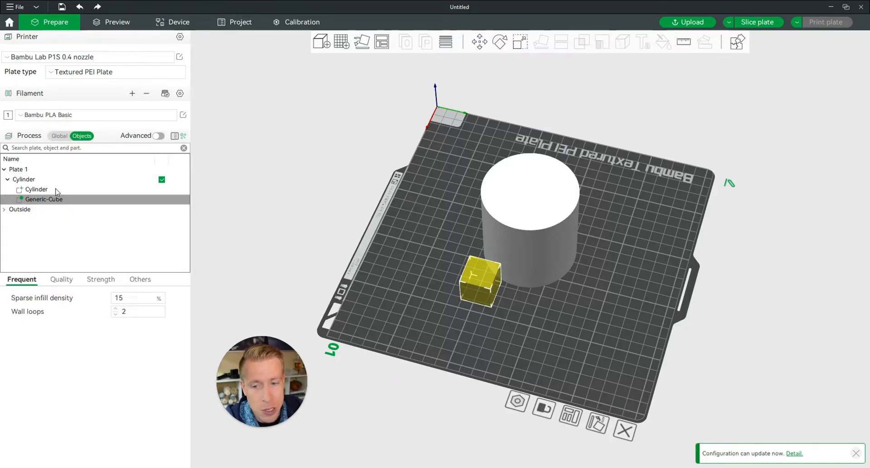
left_click(36, 189)
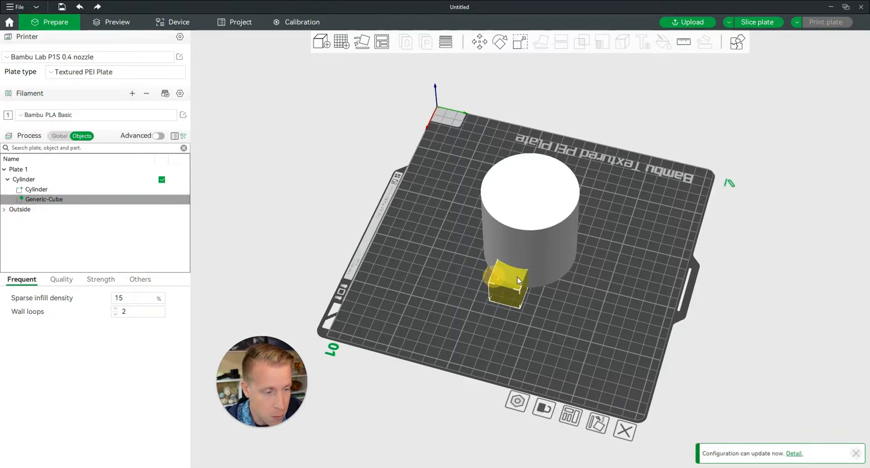
left_click_drag(505, 280, 572, 272)
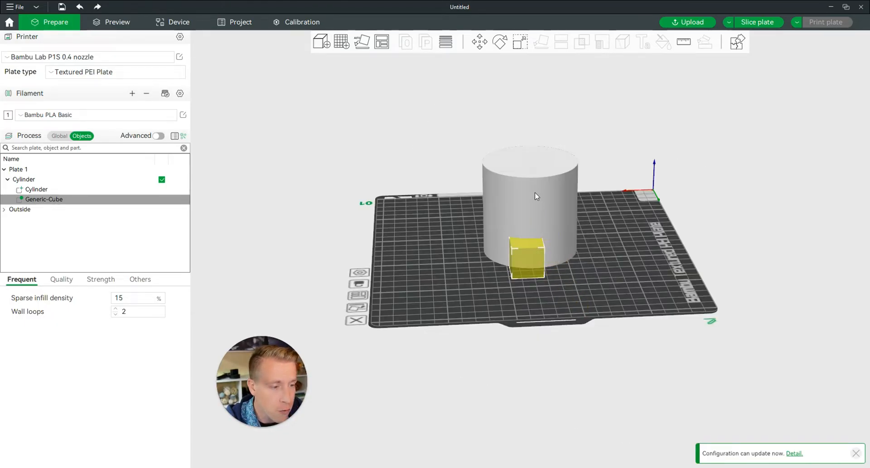
mouse_move(541, 200)
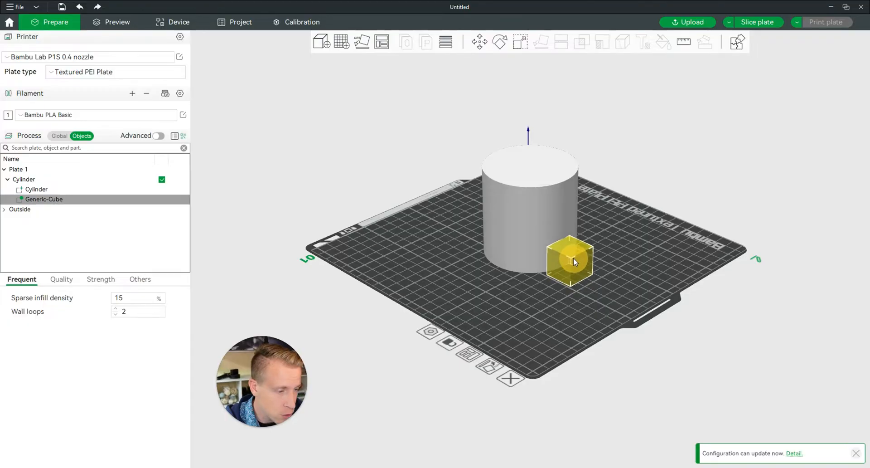
- Raise the cube modifier with the Move gizmo and enter a size of 40
left_click(477, 42)
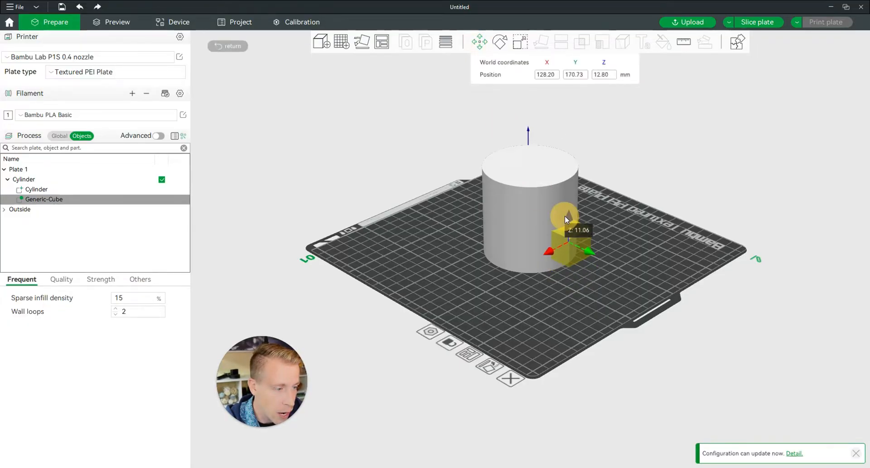
left_click_drag(565, 218, 565, 178)
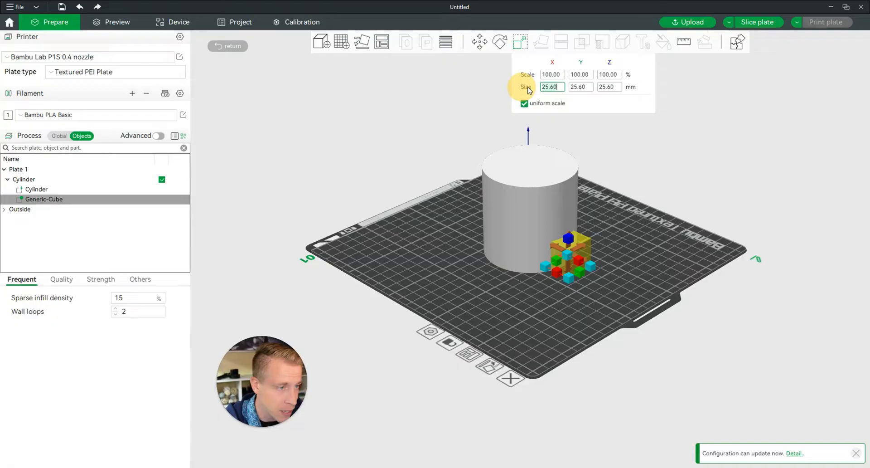
type("40")
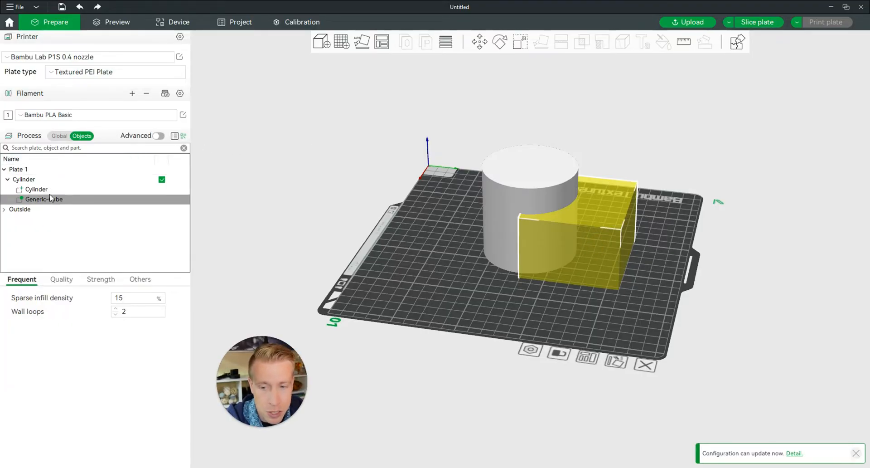
- View the Generic-Cube's Strength settings, review the sliced preview (1h26m, 91.47 g), then return to Prepare
left_click(44, 198)
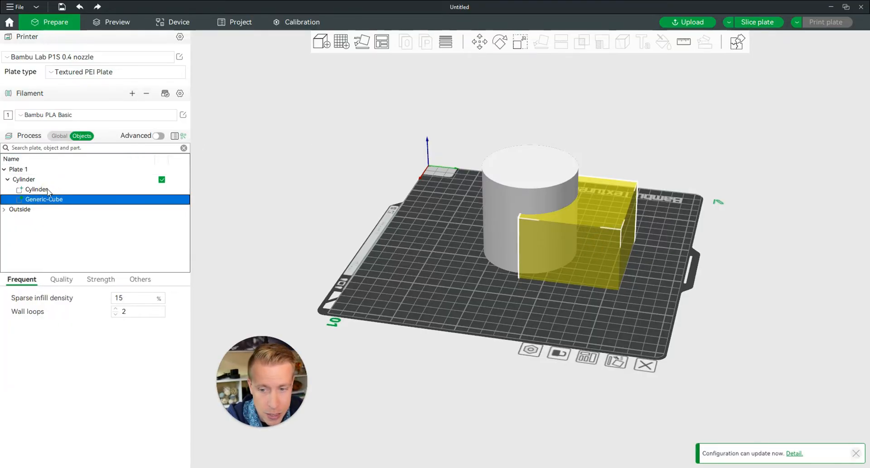
left_click(36, 189)
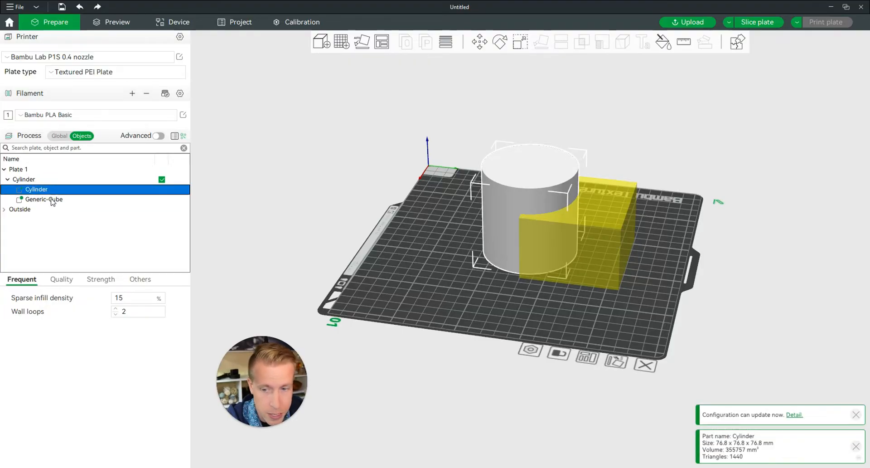
left_click(44, 199)
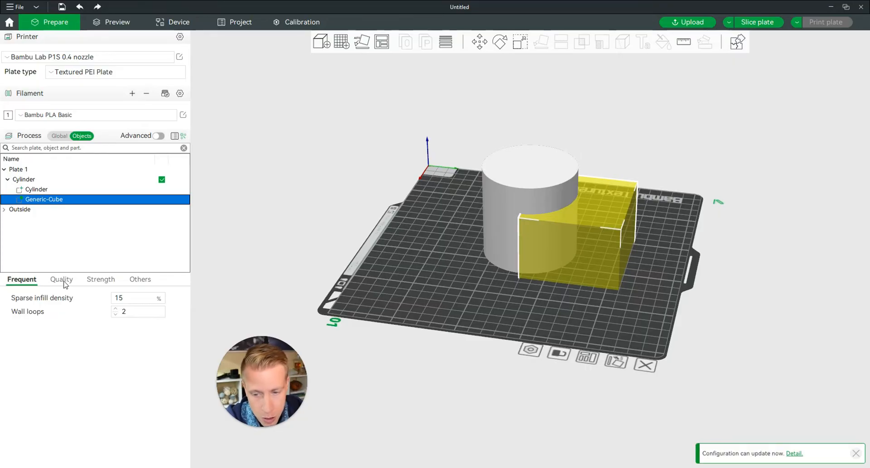
left_click(101, 279)
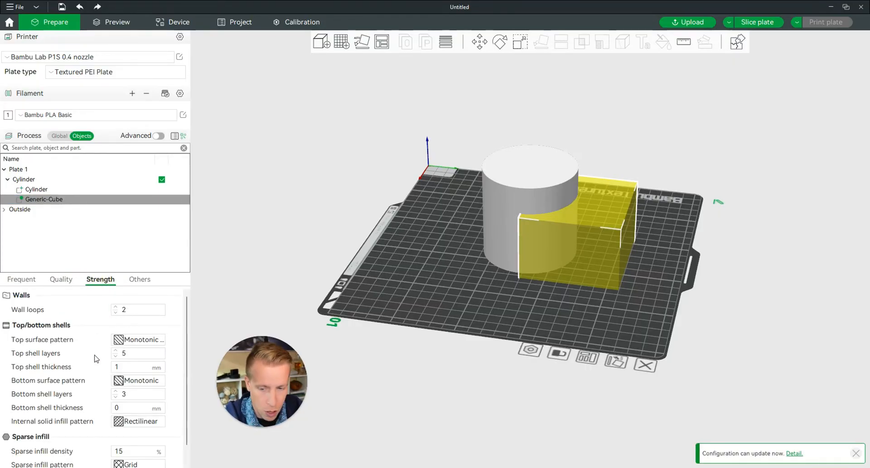
scroll("down", 3)
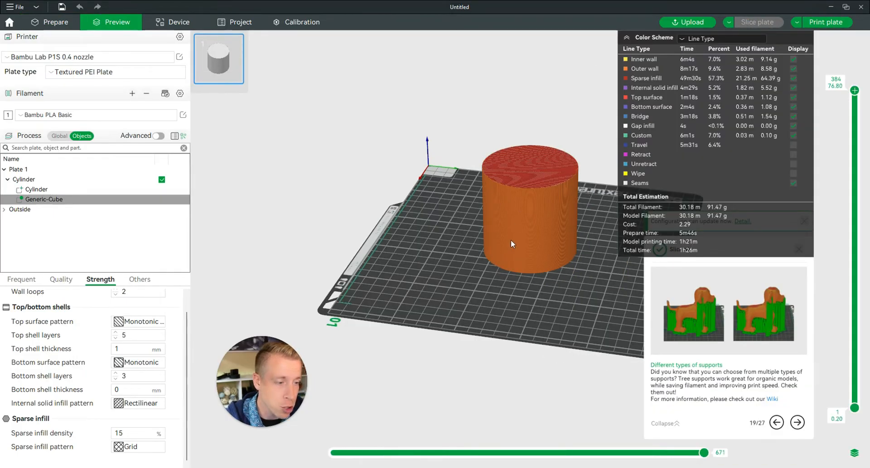
left_click_drag(510, 244, 526, 254)
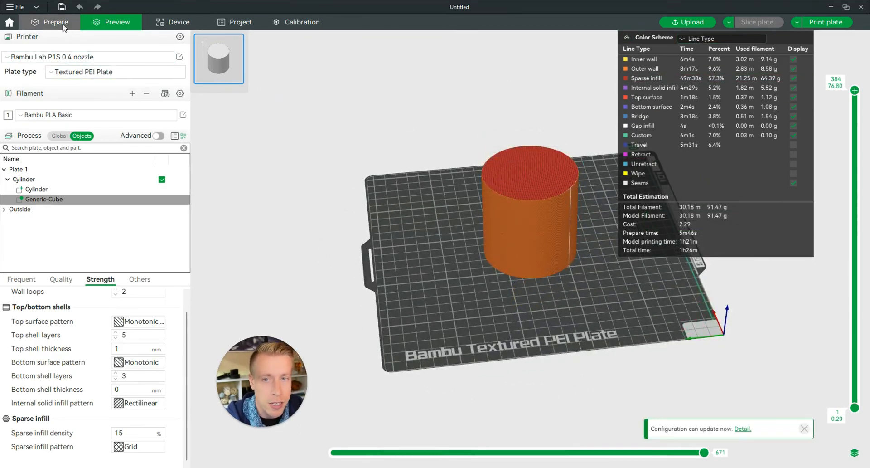
left_click(55, 23)
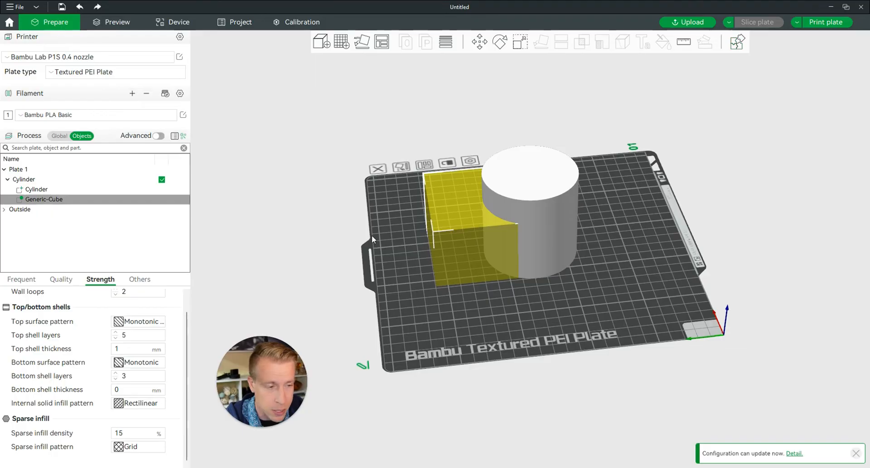